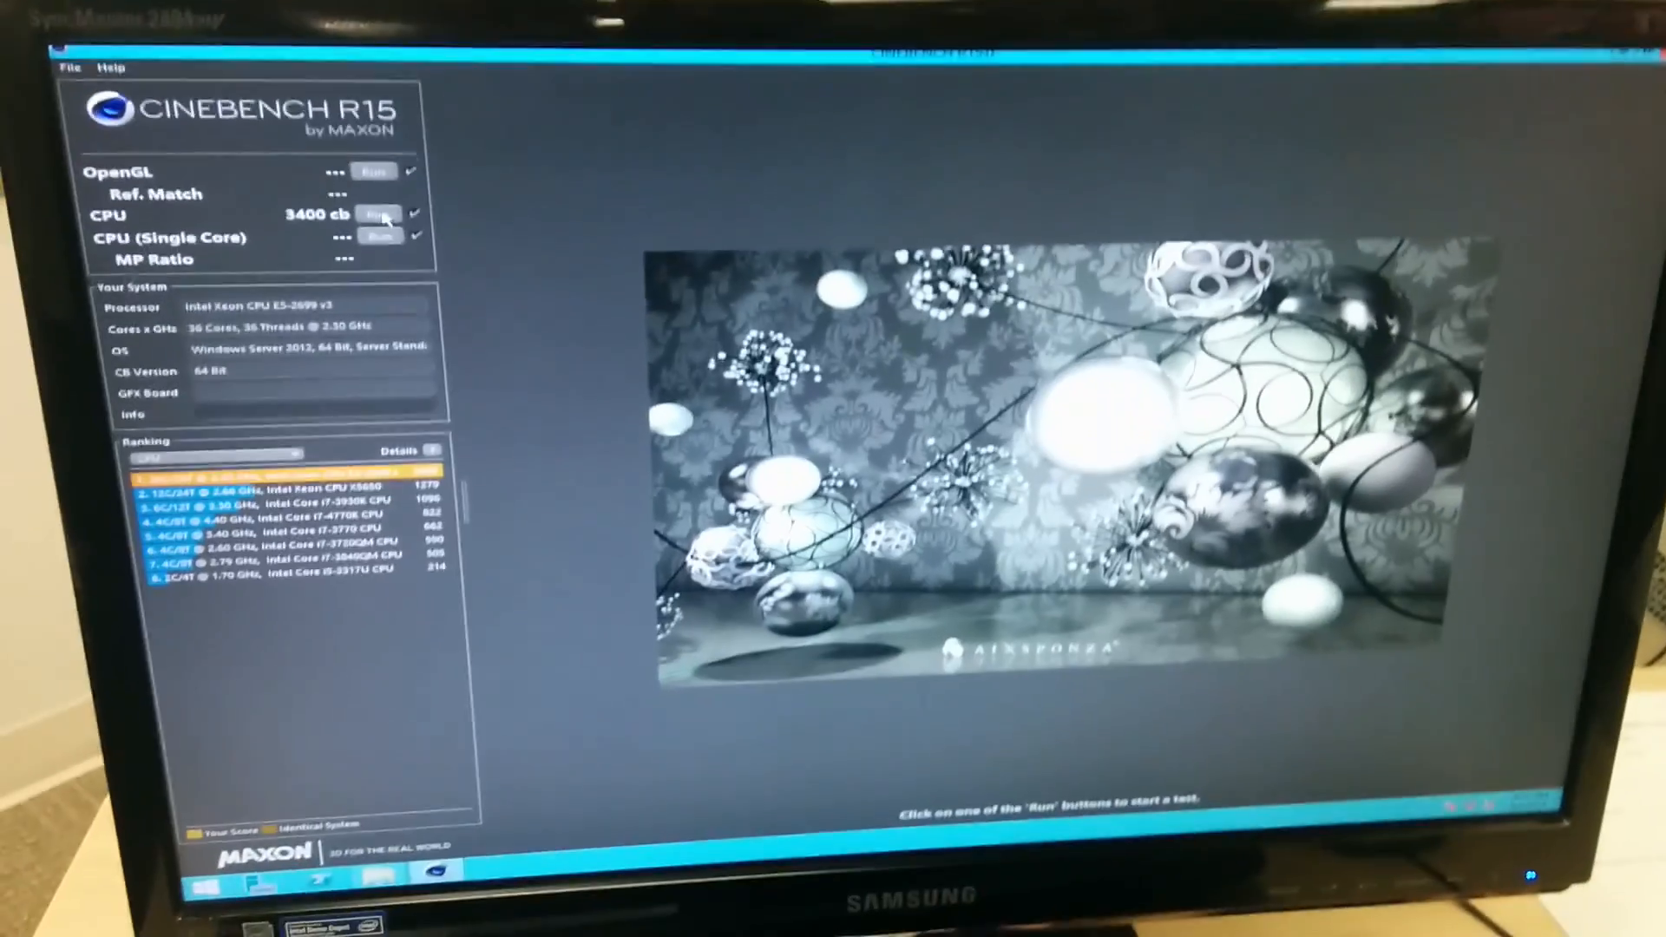
# Start a new multi-core CPU render run beside the existing 3400 cb score
pyautogui.click(378, 215)
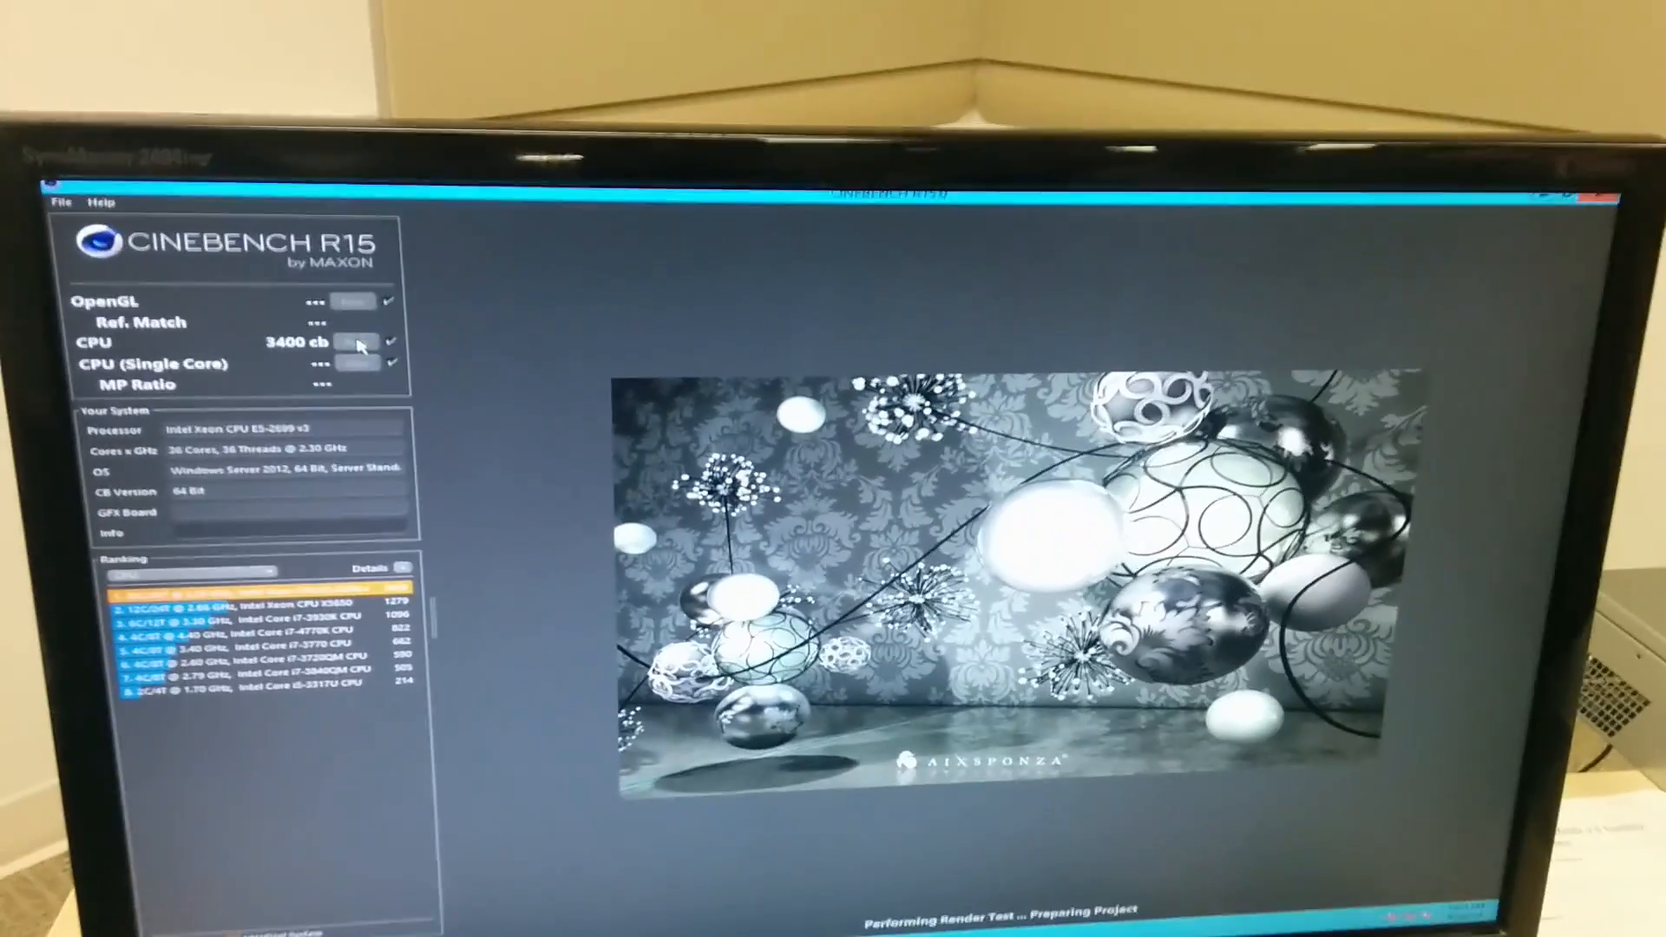